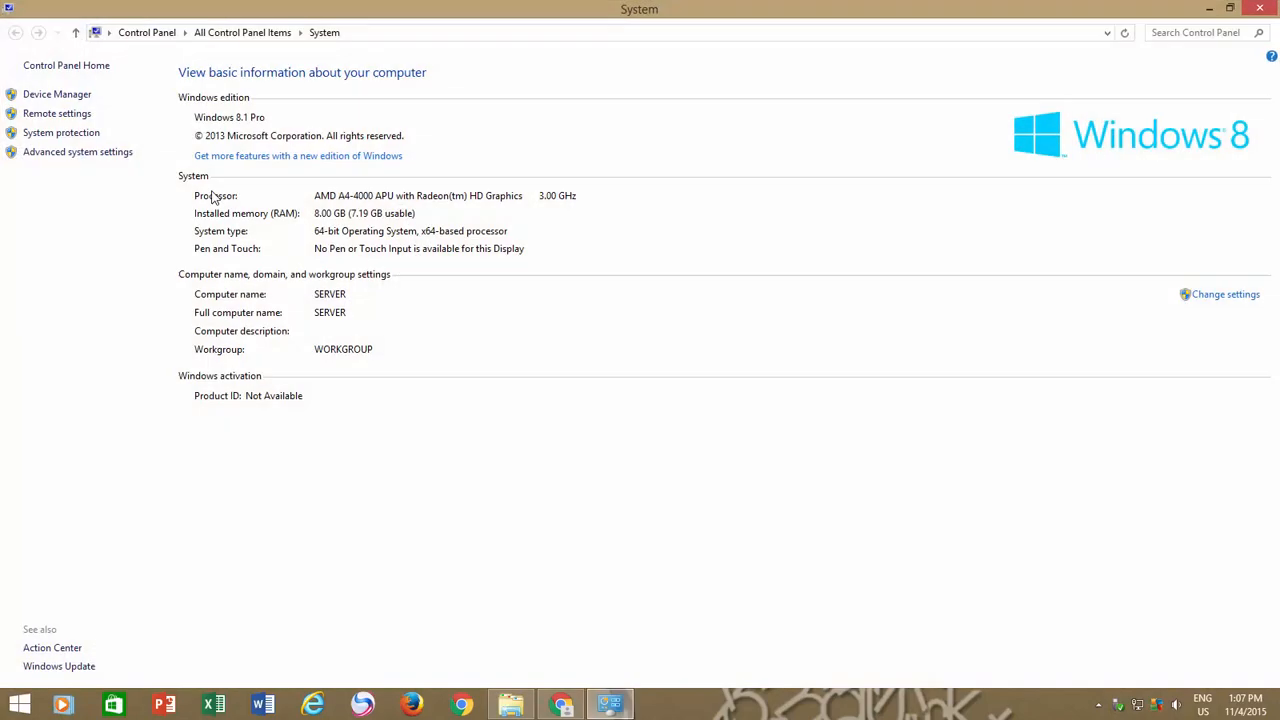
Launch Device Manager from the System page's left pane
left_click(57, 93)
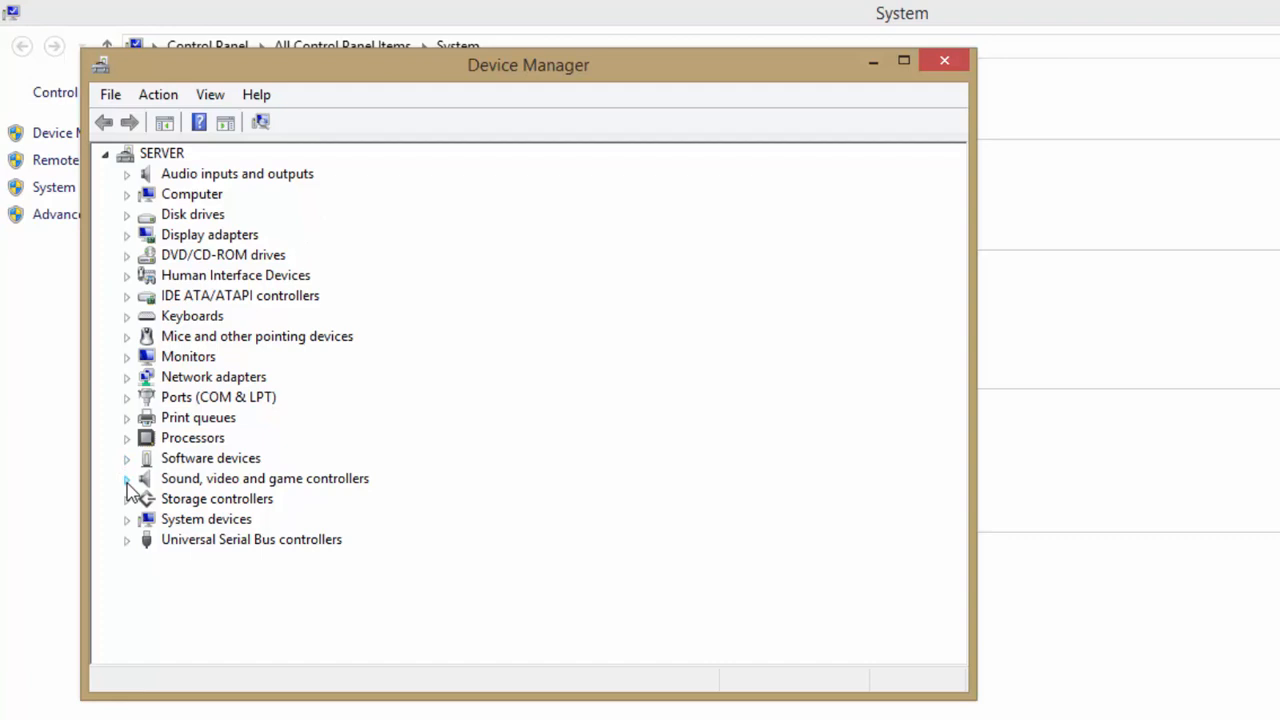
Check the High Definition Audio Device's Microsoft driver details under Sound, video and game controllers
left_click(127, 478)
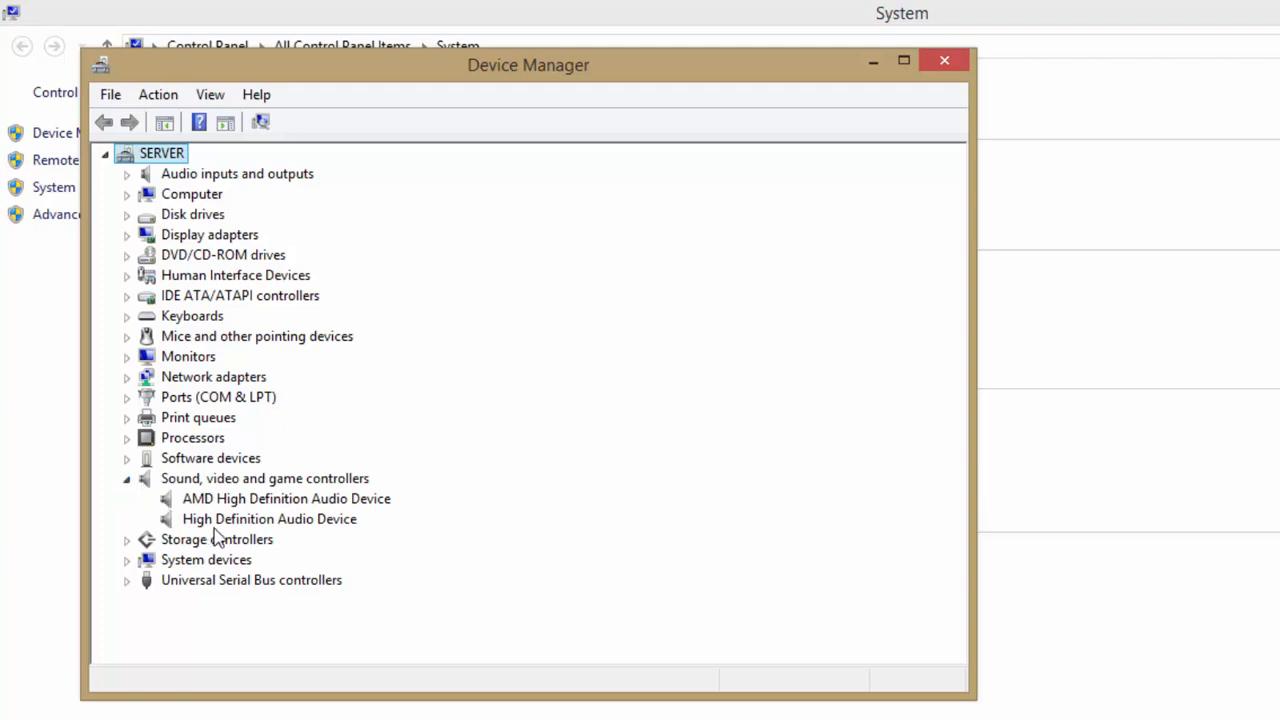
left_click(269, 518)
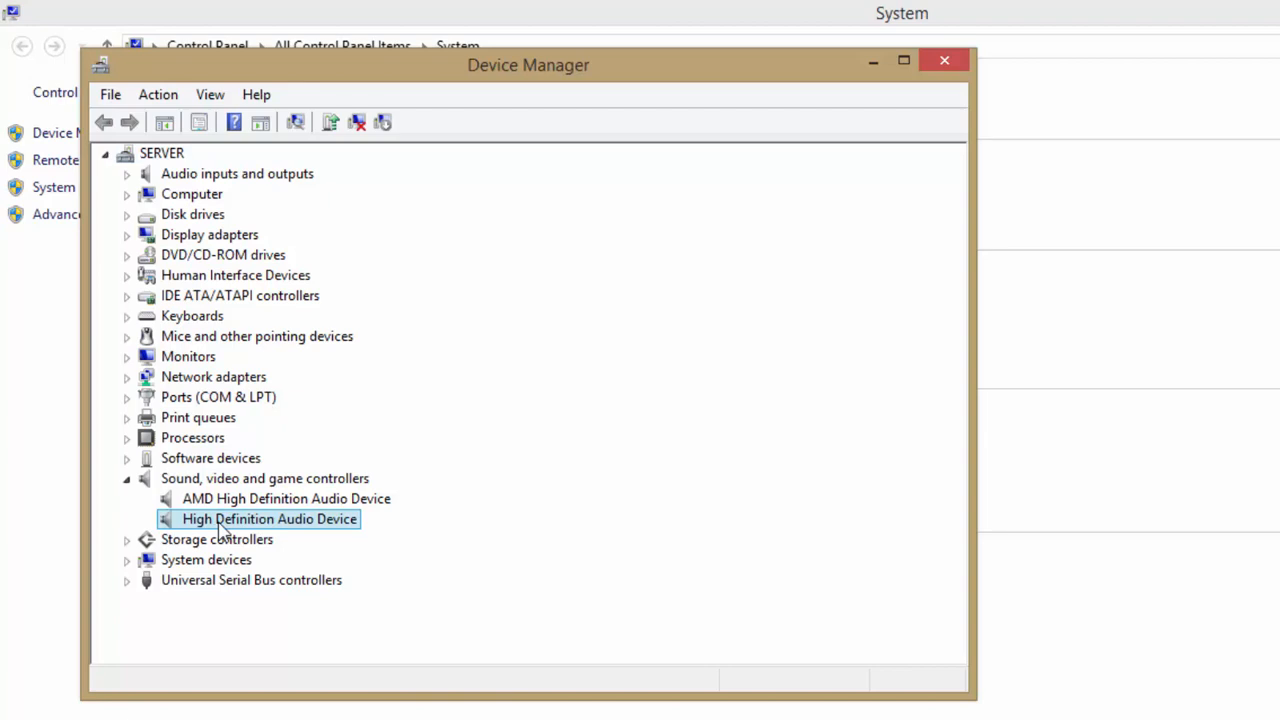
double_click(269, 518)
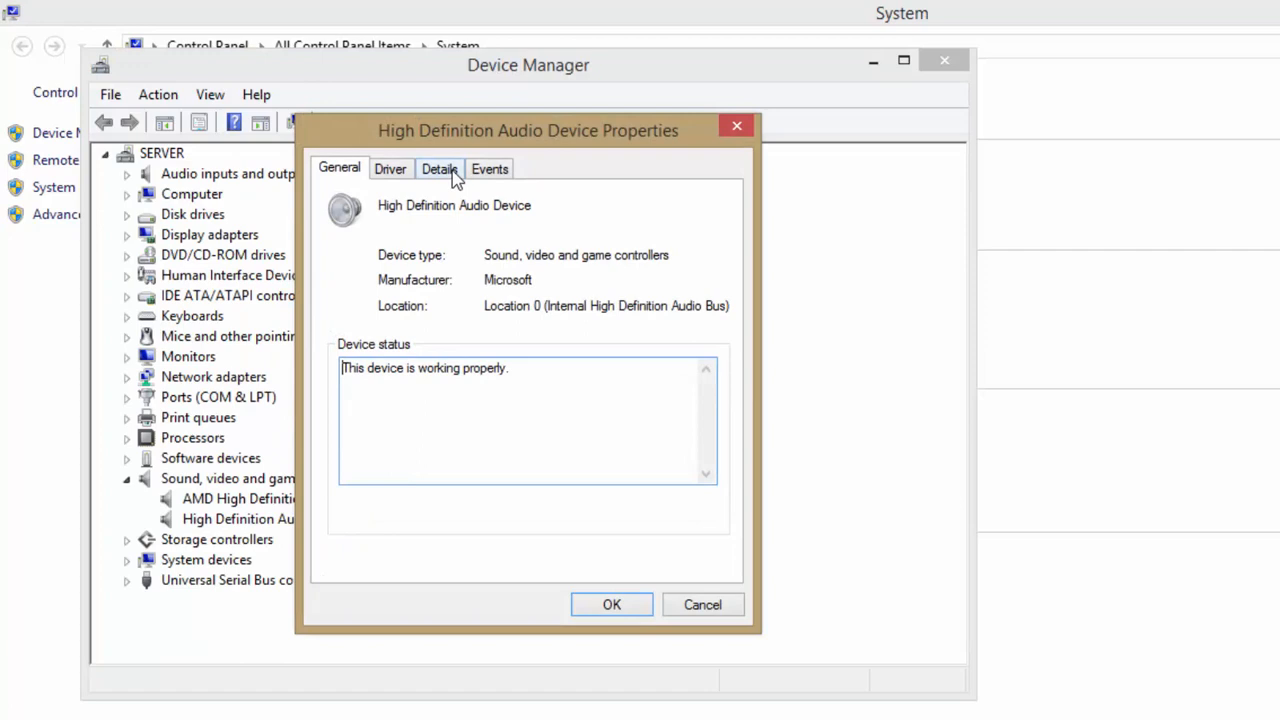
left_click(390, 168)
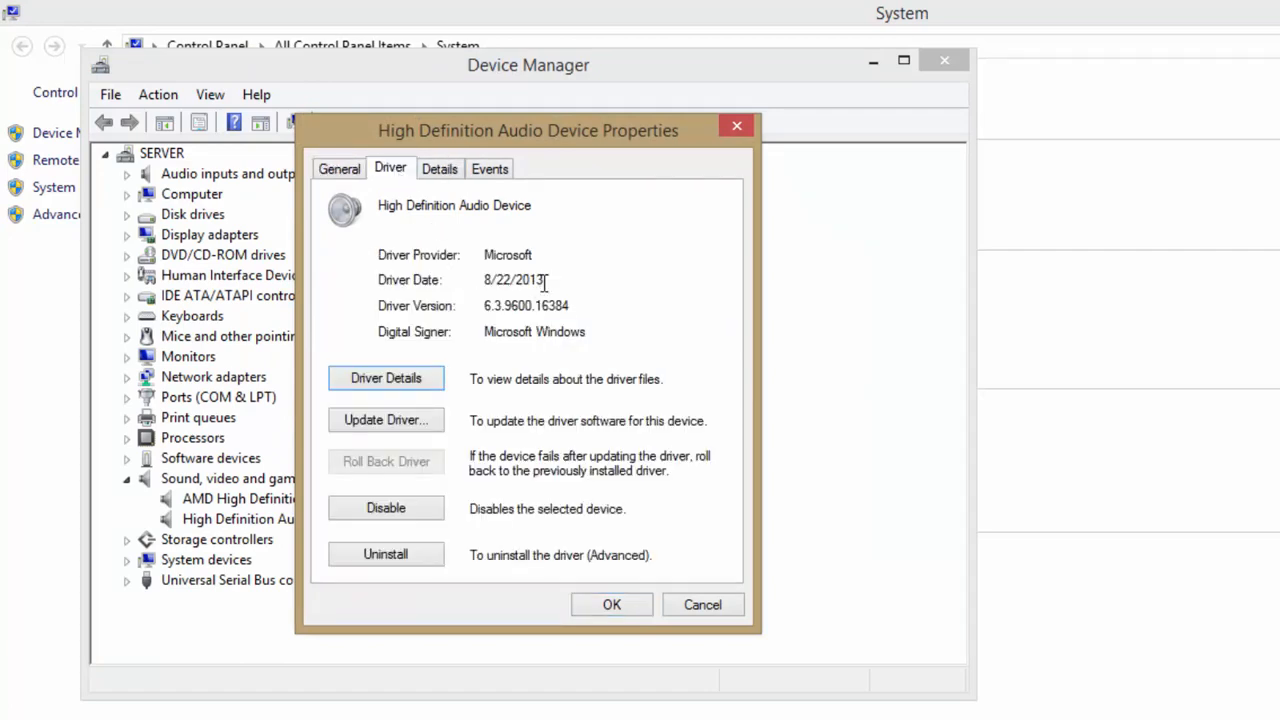
double_click(513, 280)
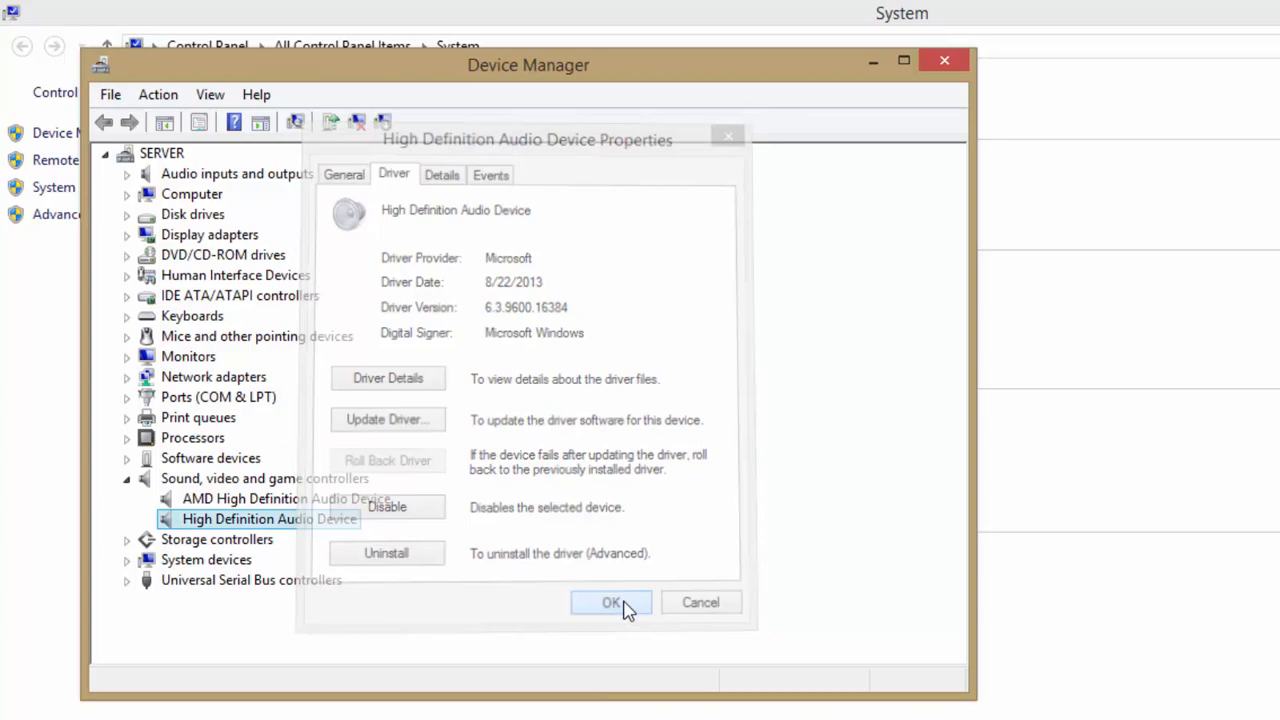
Dismiss the device properties and close Device Manager, returning to the desktop
left_click(611, 602)
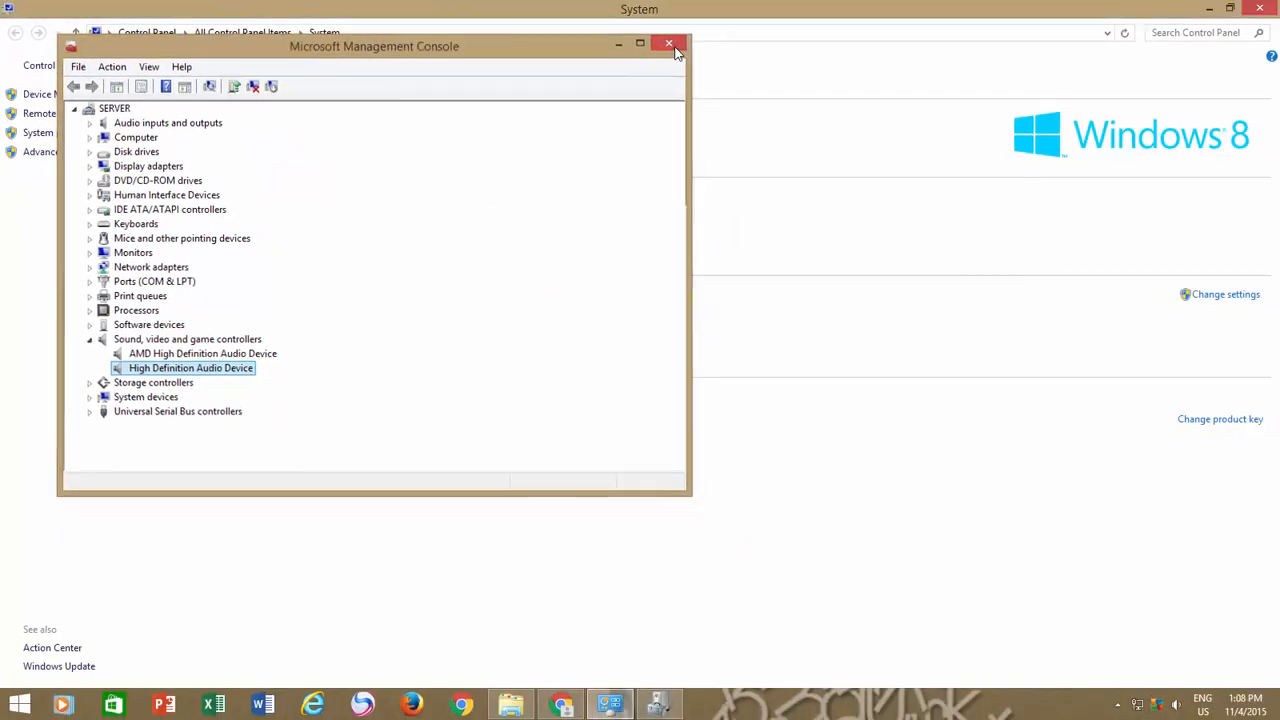
left_click(669, 45)
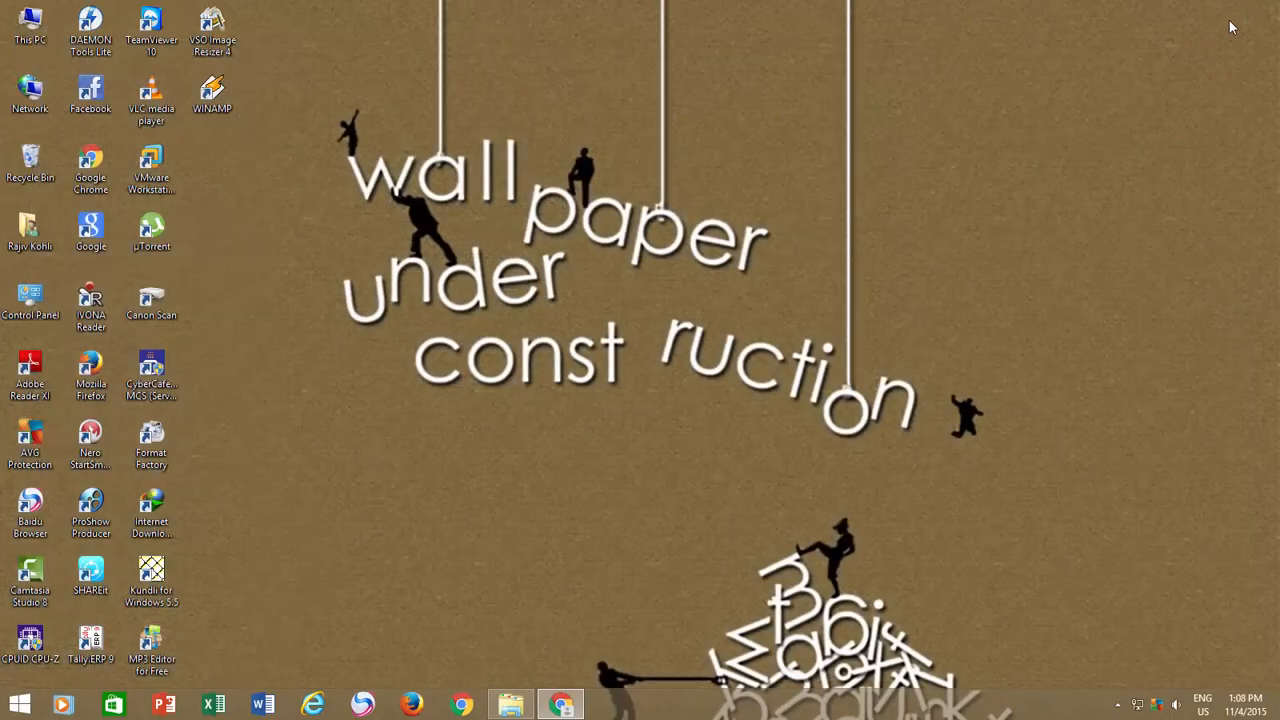
Launch Google Chrome from the taskbar
left_click(30, 27)
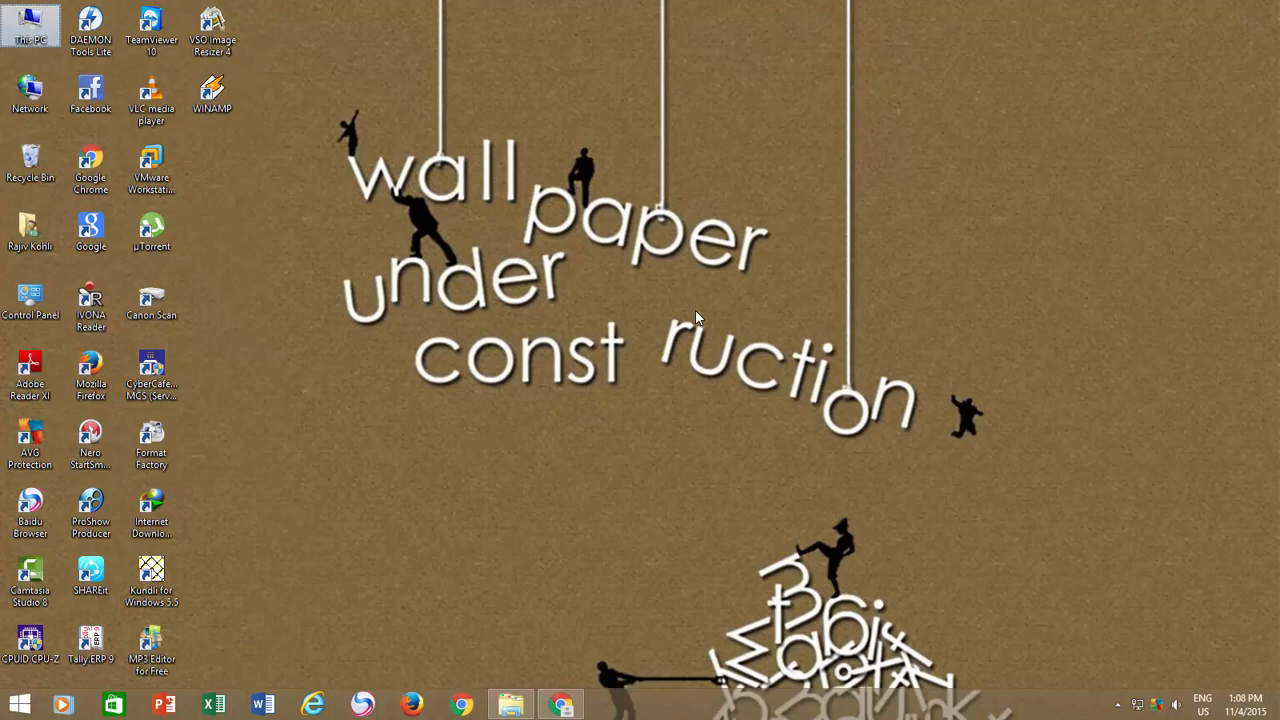
mouse_move(693, 325)
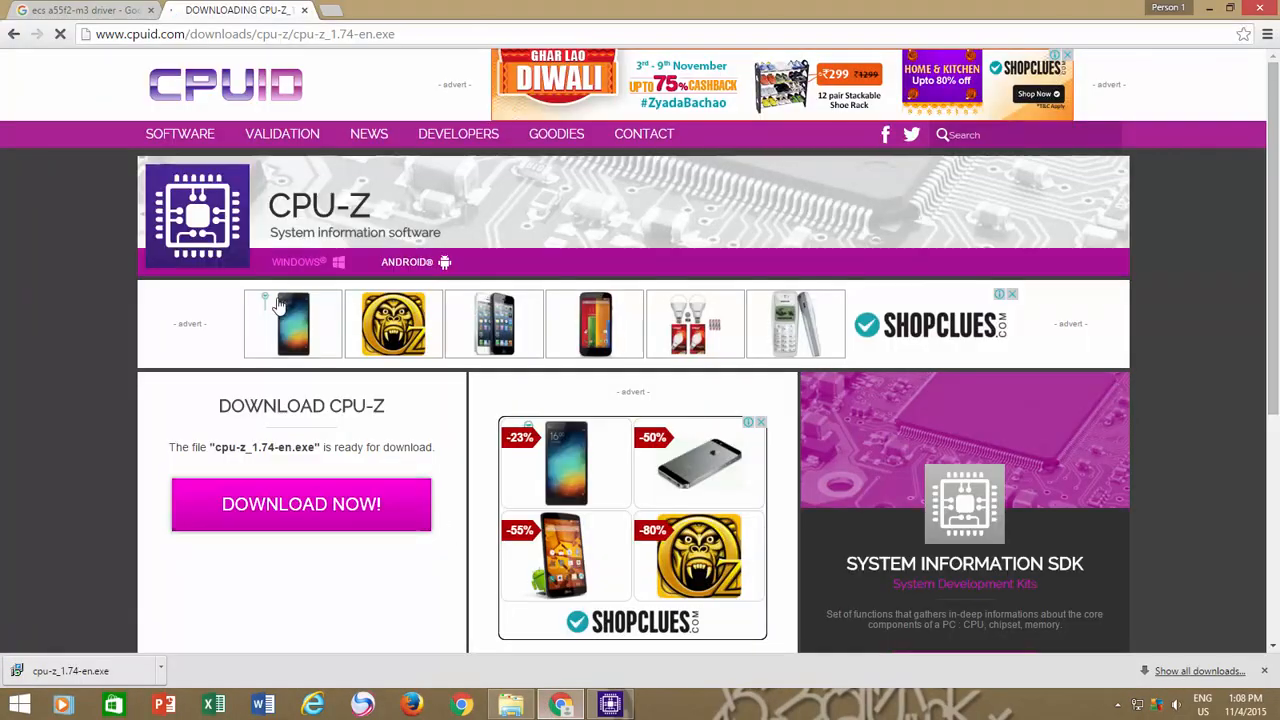
From the Google results, reach the ECS A55F2-M3 (V1.0) page's Download section
left_click(85, 10)
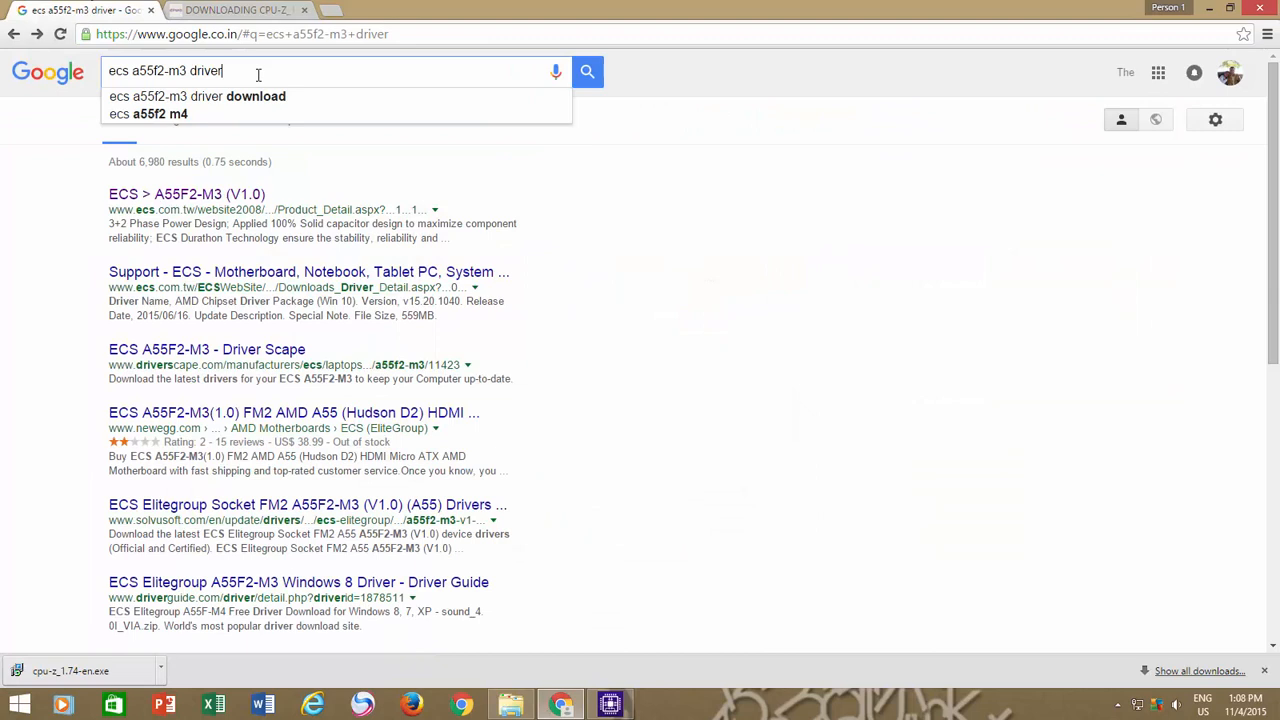
left_click(186, 194)
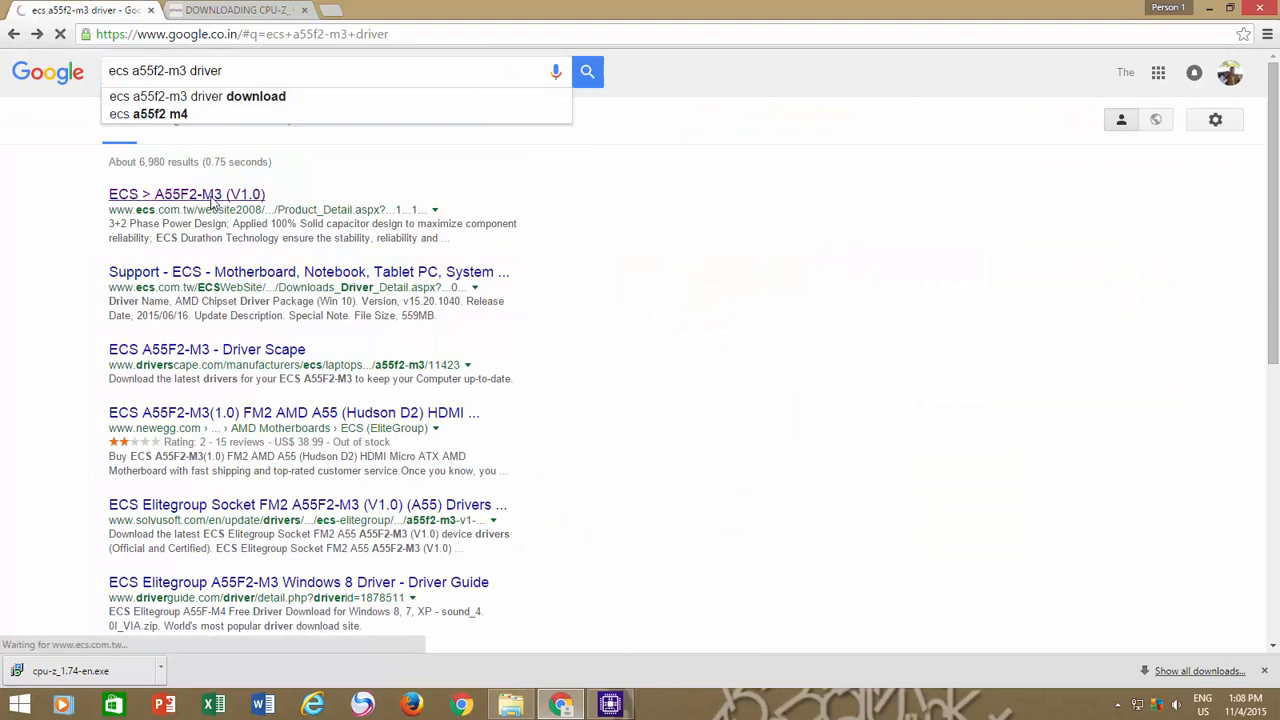
left_click(186, 194)
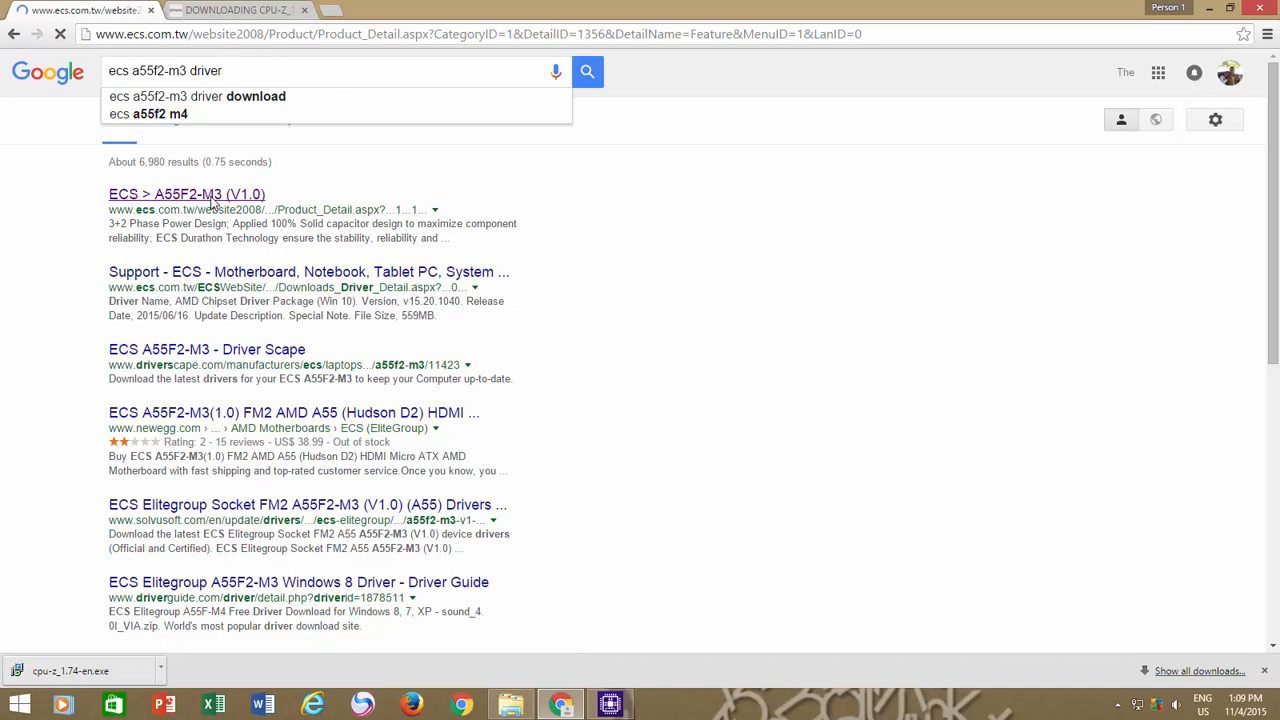
left_click(186, 194)
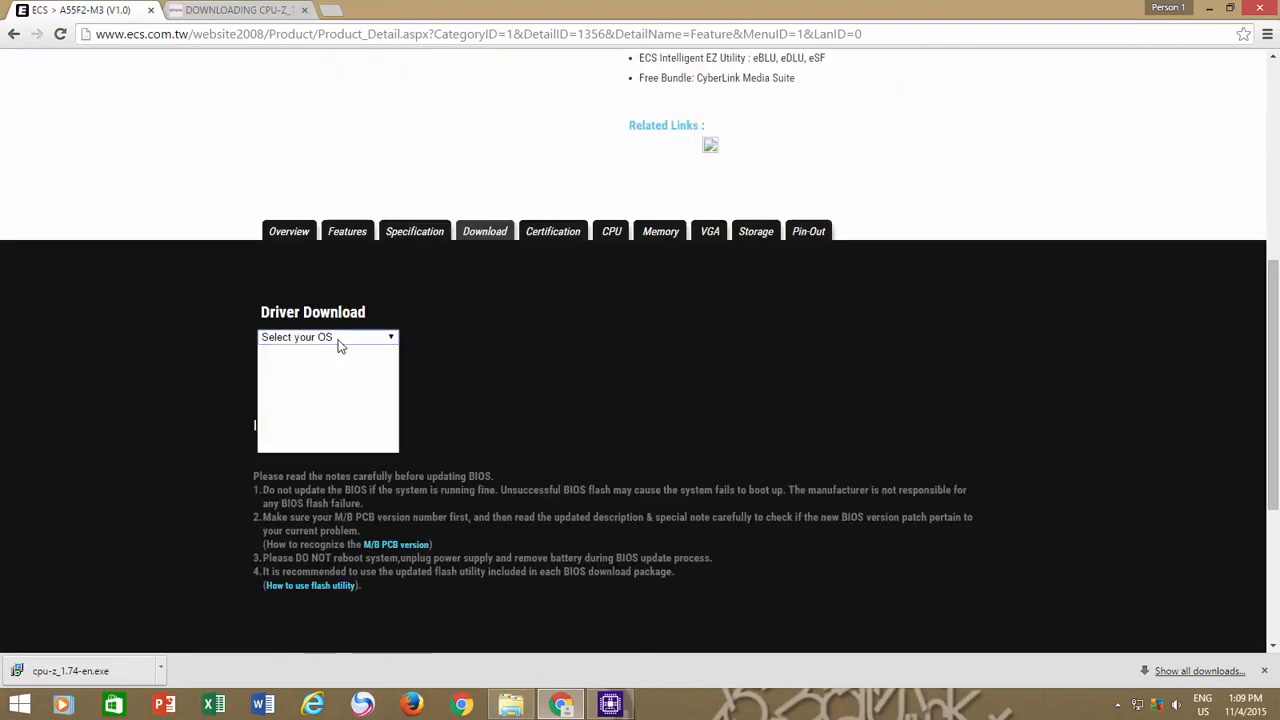
Choose Windows 8 64bit as the OS for the driver downloads
left_click(327, 337)
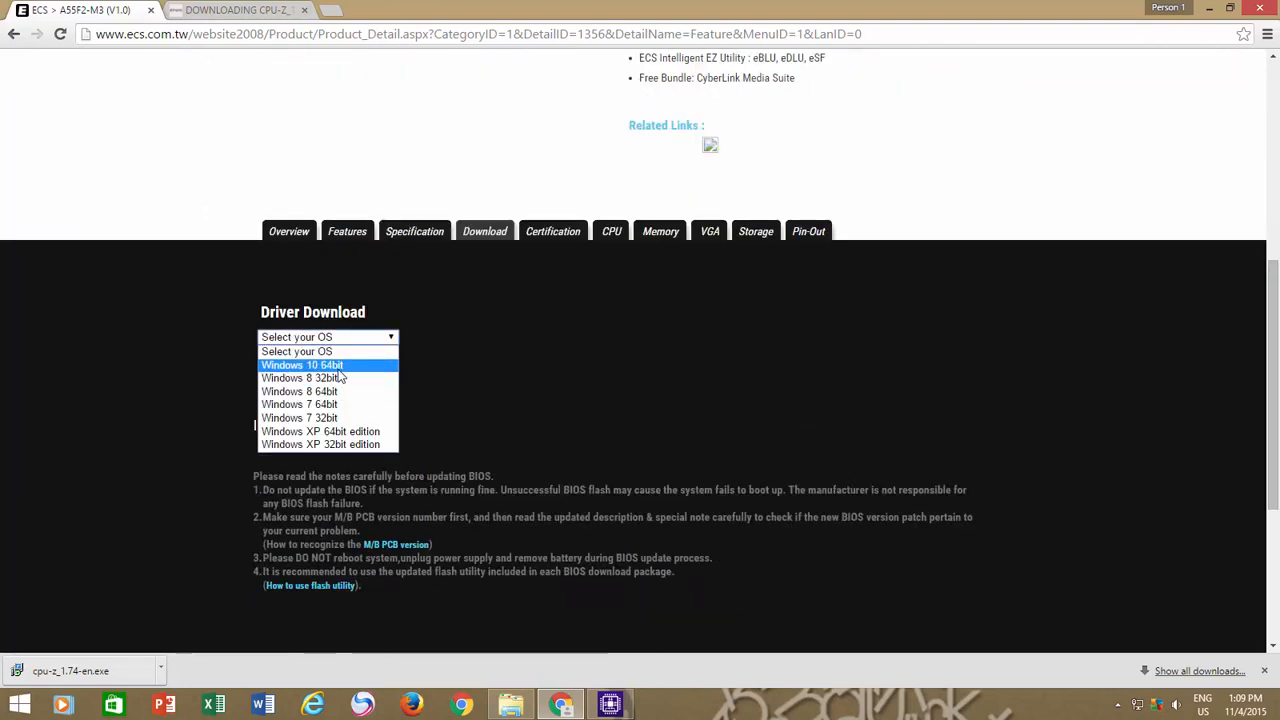
left_click(299, 391)
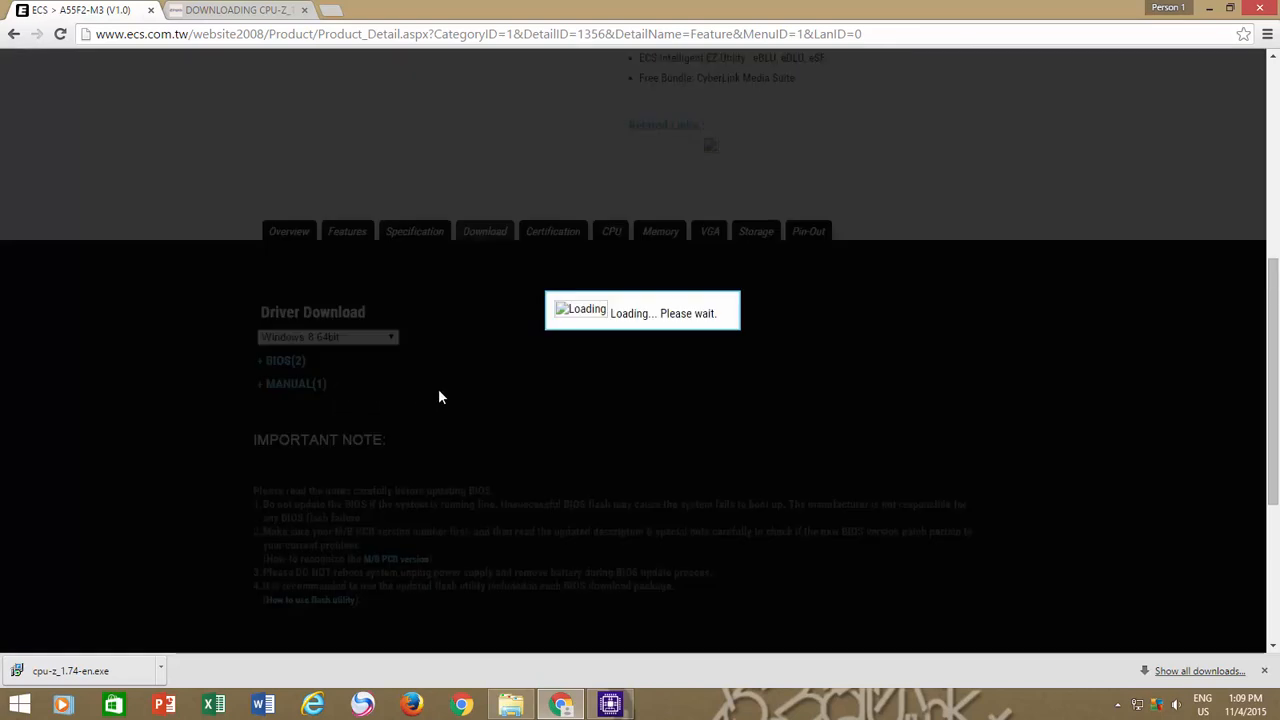
mouse_move(445, 397)
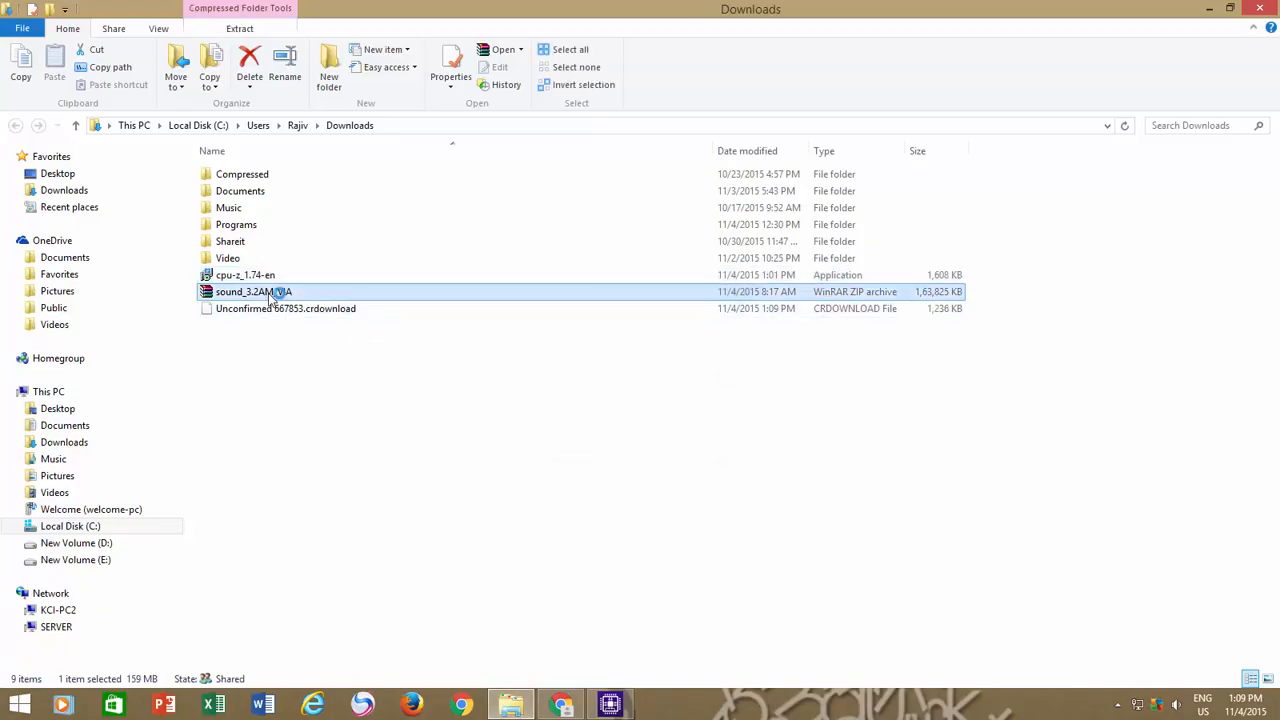
Run VIAHDAud.exe from the sound_3.2AM_VIA.zip archive in WinRAR to install the VIA HD Audio driver
double_click(253, 291)
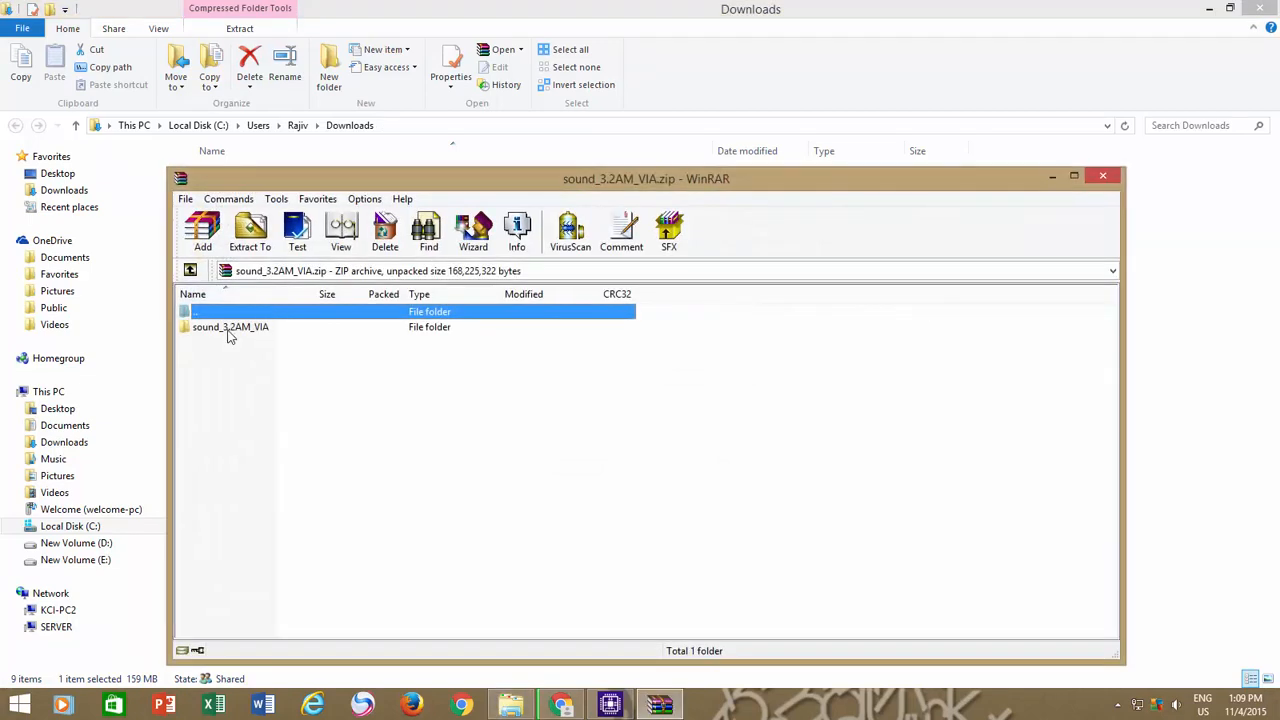
double_click(230, 327)
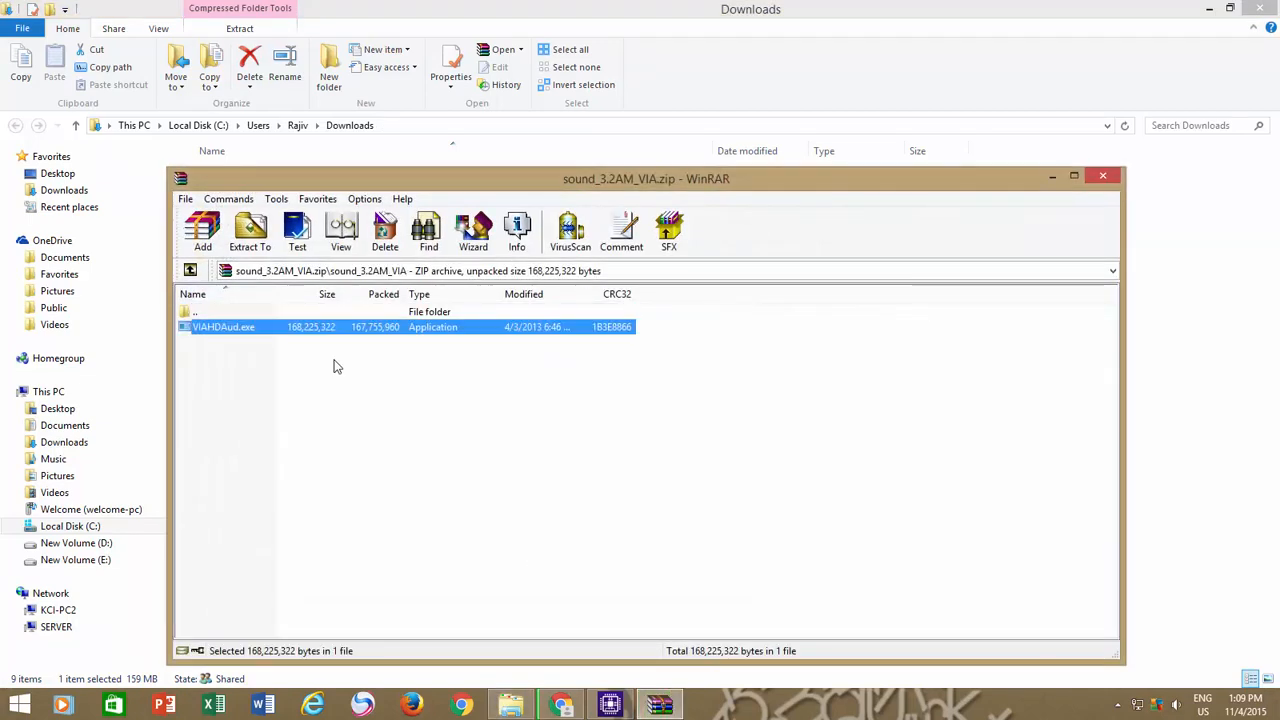
double_click(222, 327)
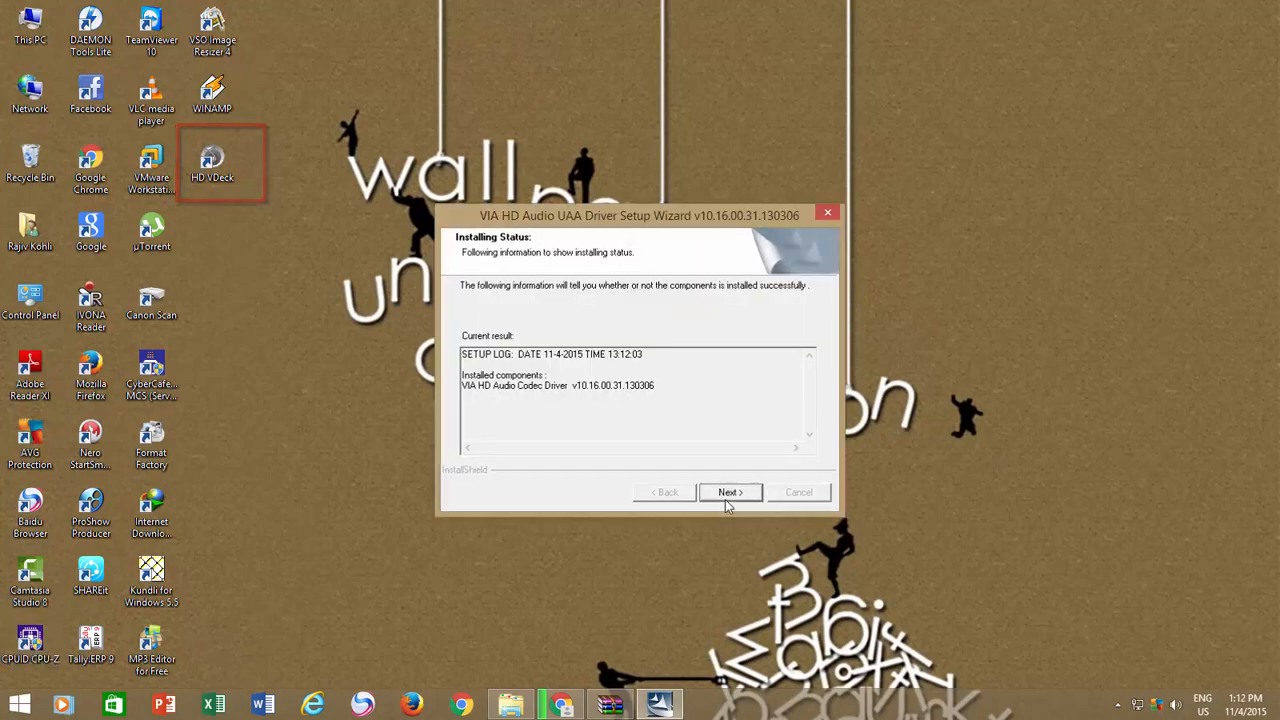
Finish the VIA HD Audio setup wizard keeping 'No, I will restart my computer later'
left_click(730, 492)
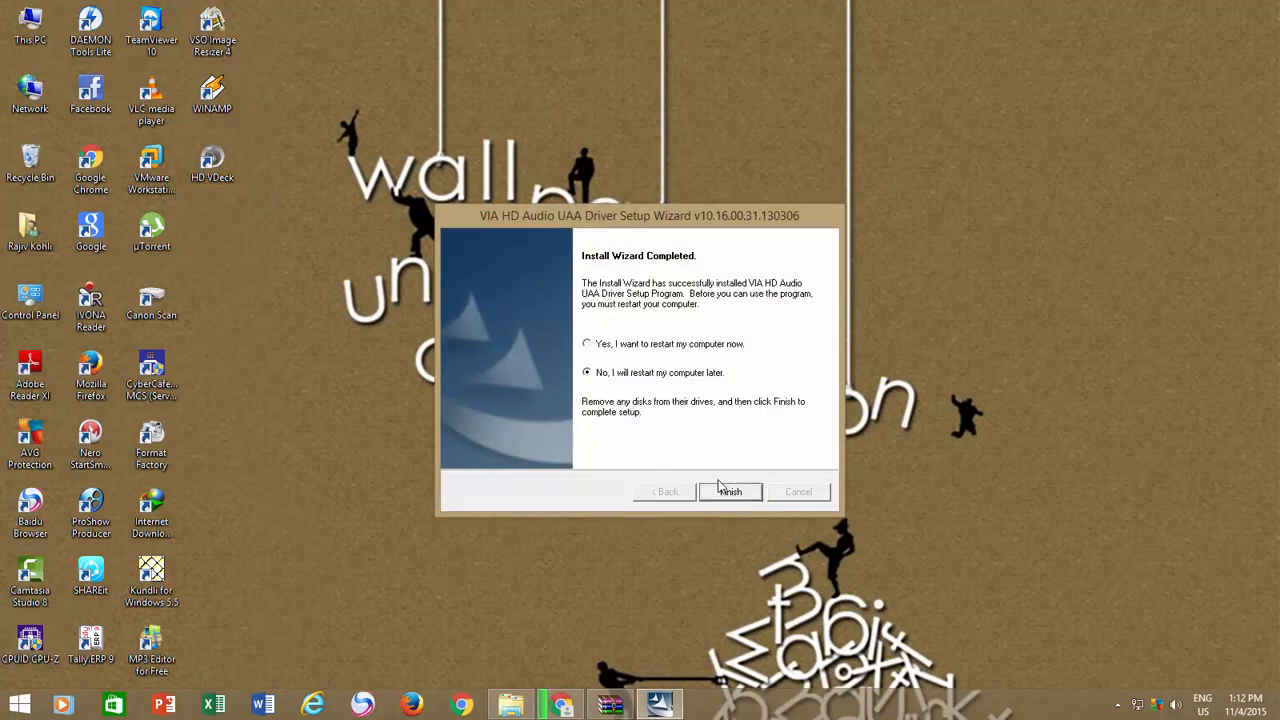
left_click(730, 491)
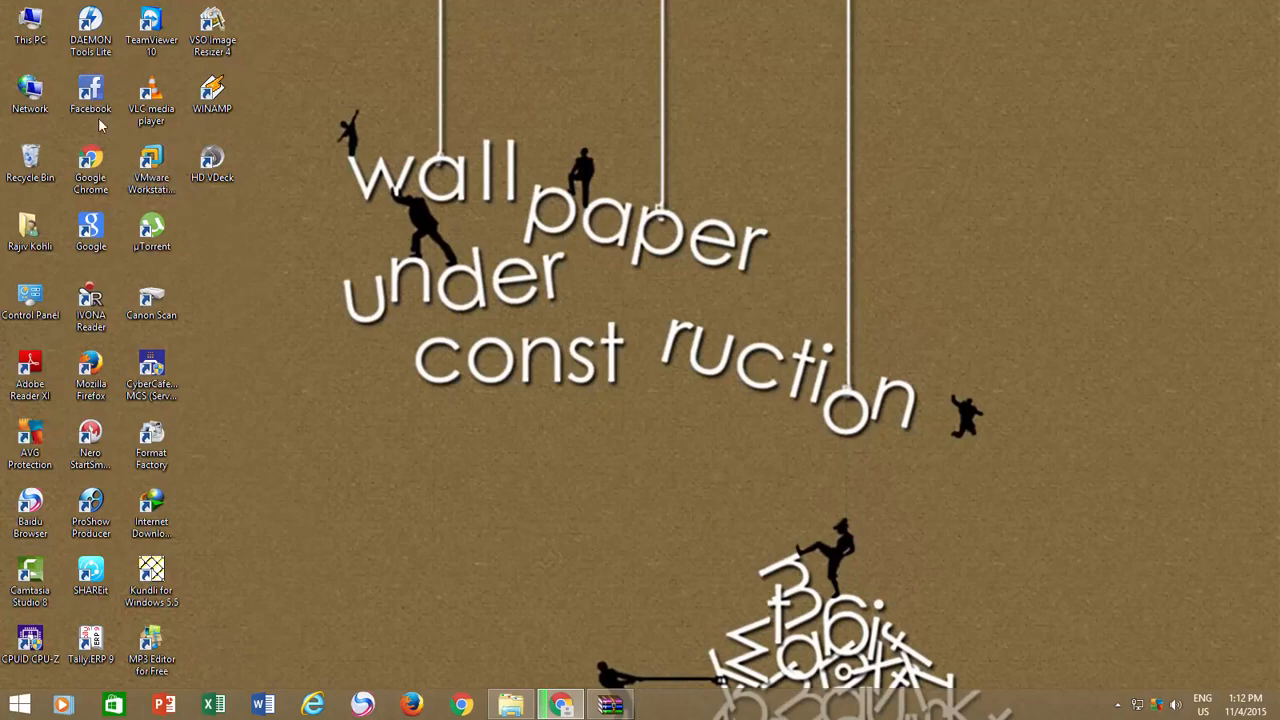
Bring up the System information page via This PC's Properties
right_click(30, 25)
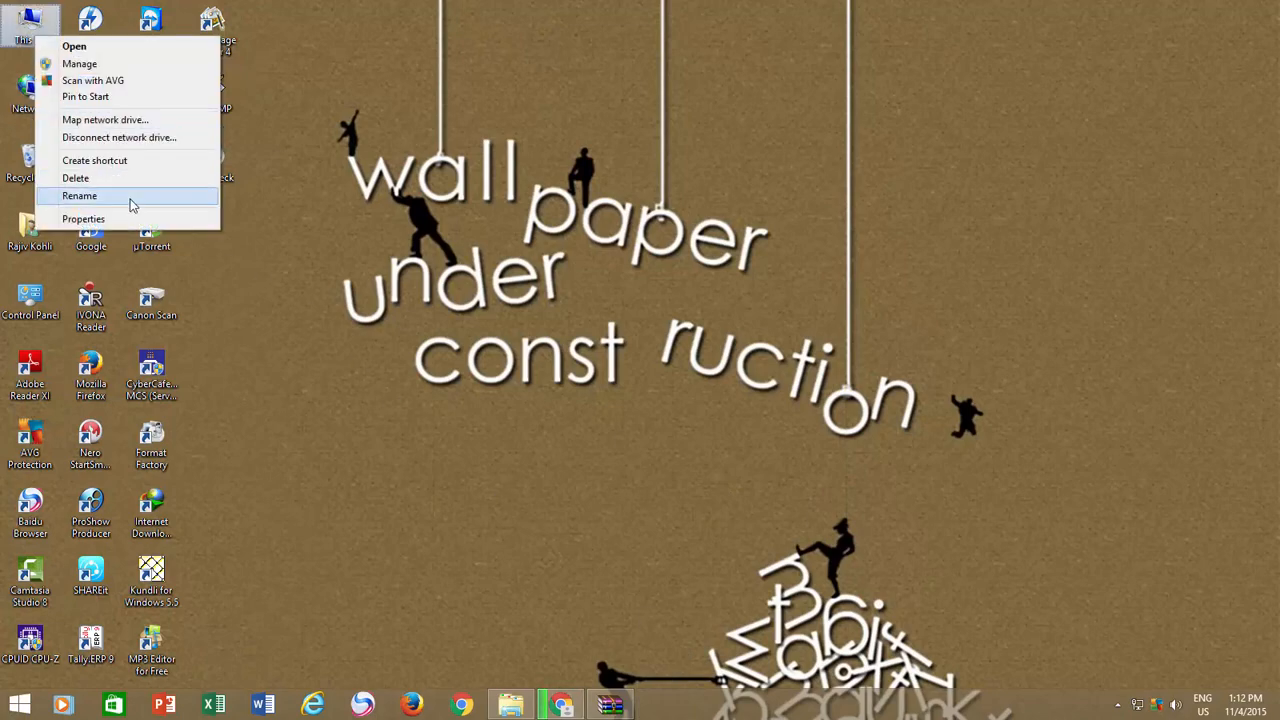
left_click(84, 219)
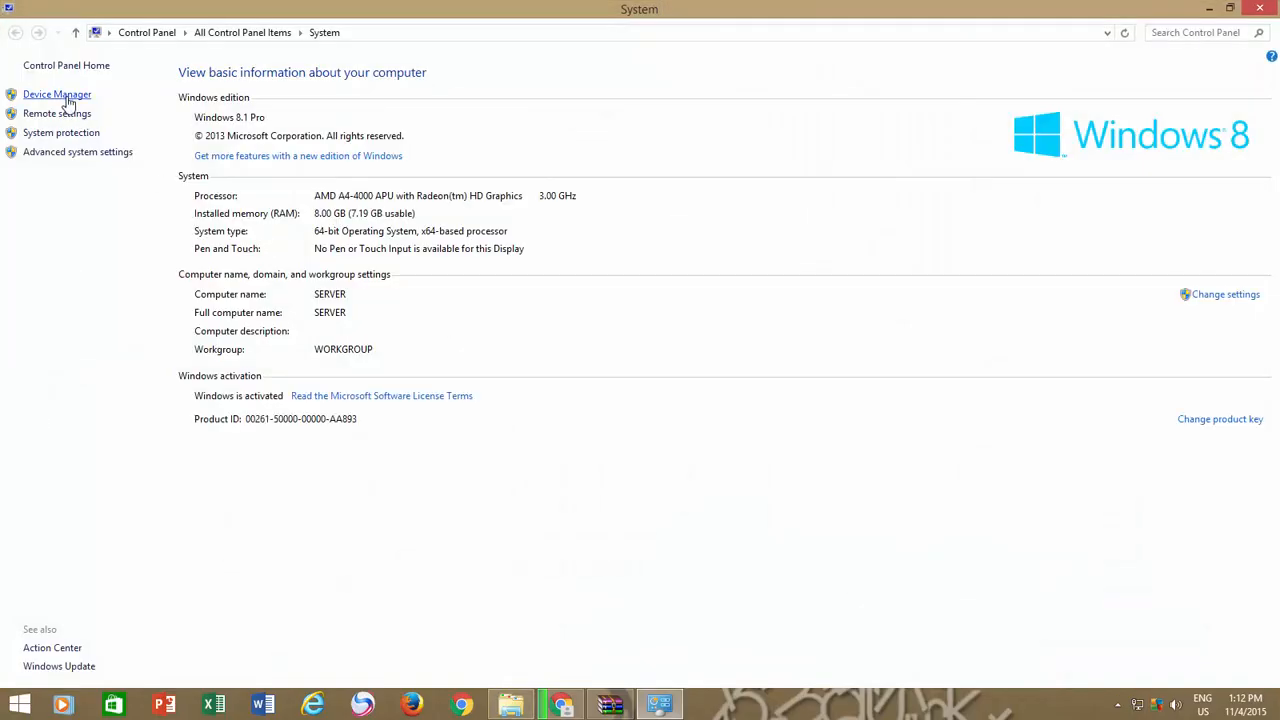
Confirm in Device Manager that VIA High Definition Audio uses the VIA Technologies driver 6.0.10.1600
left_click(57, 93)
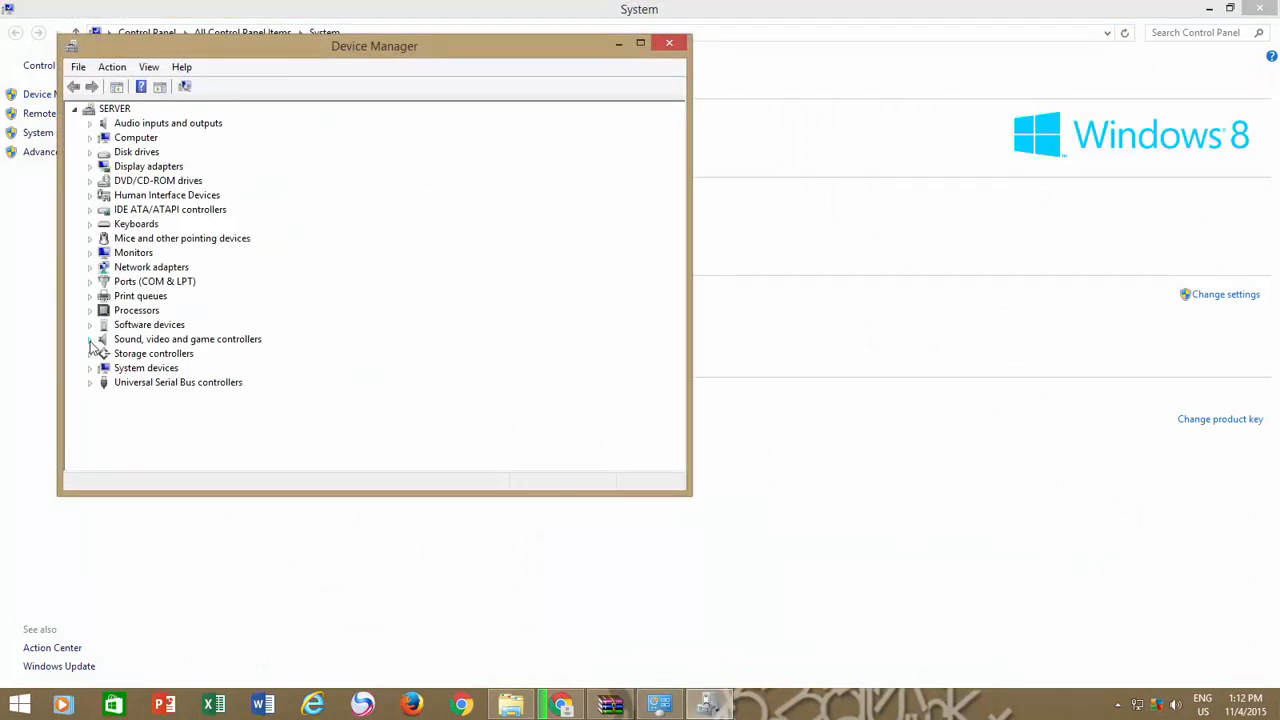
left_click(90, 338)
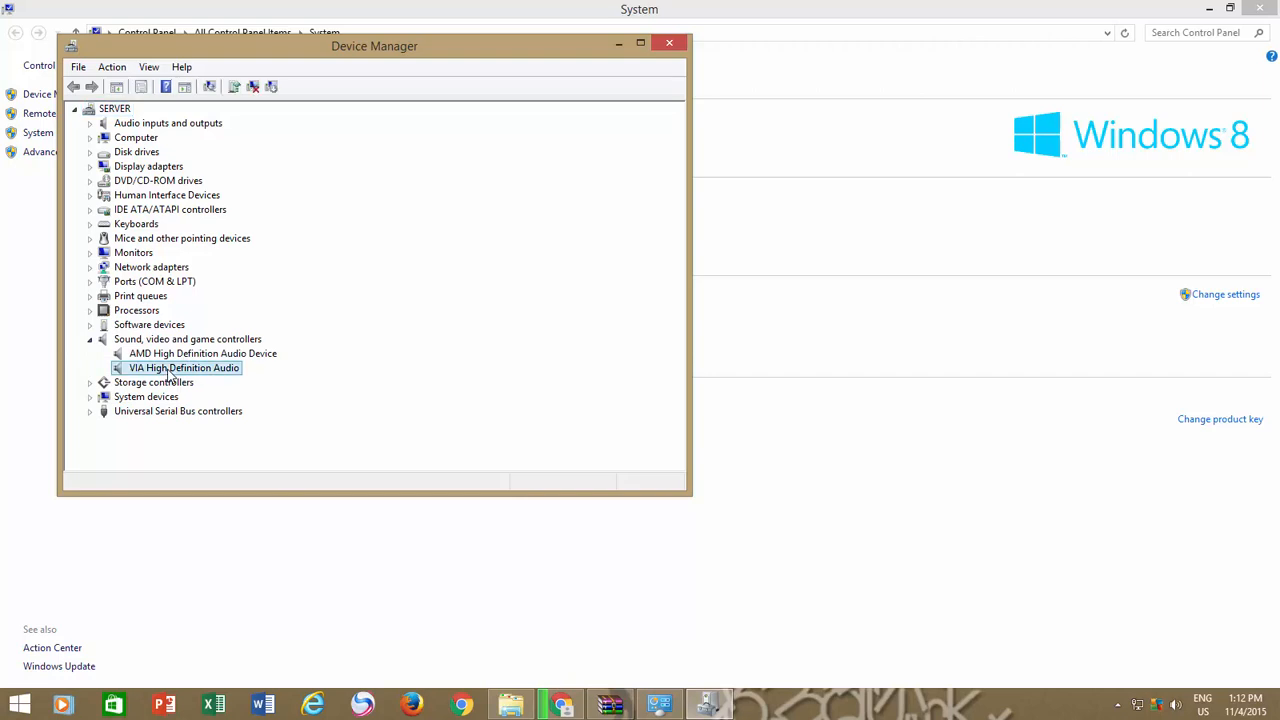
double_click(184, 368)
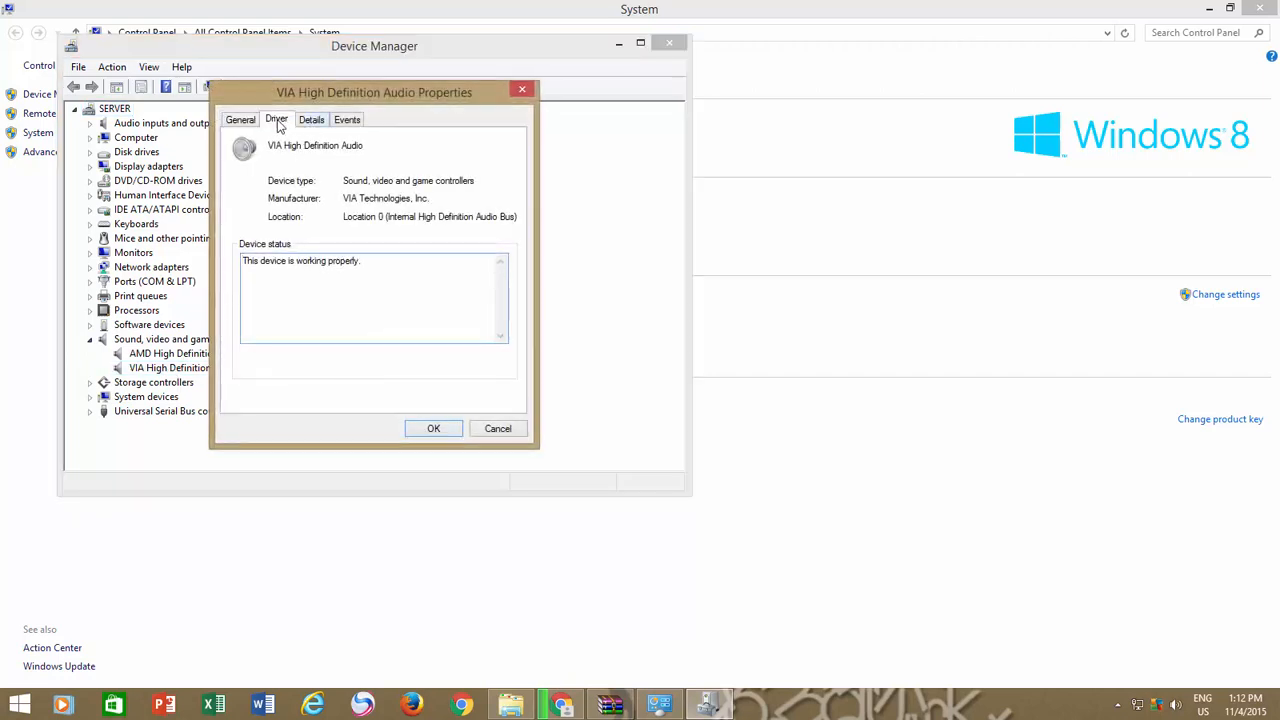
left_click(277, 119)
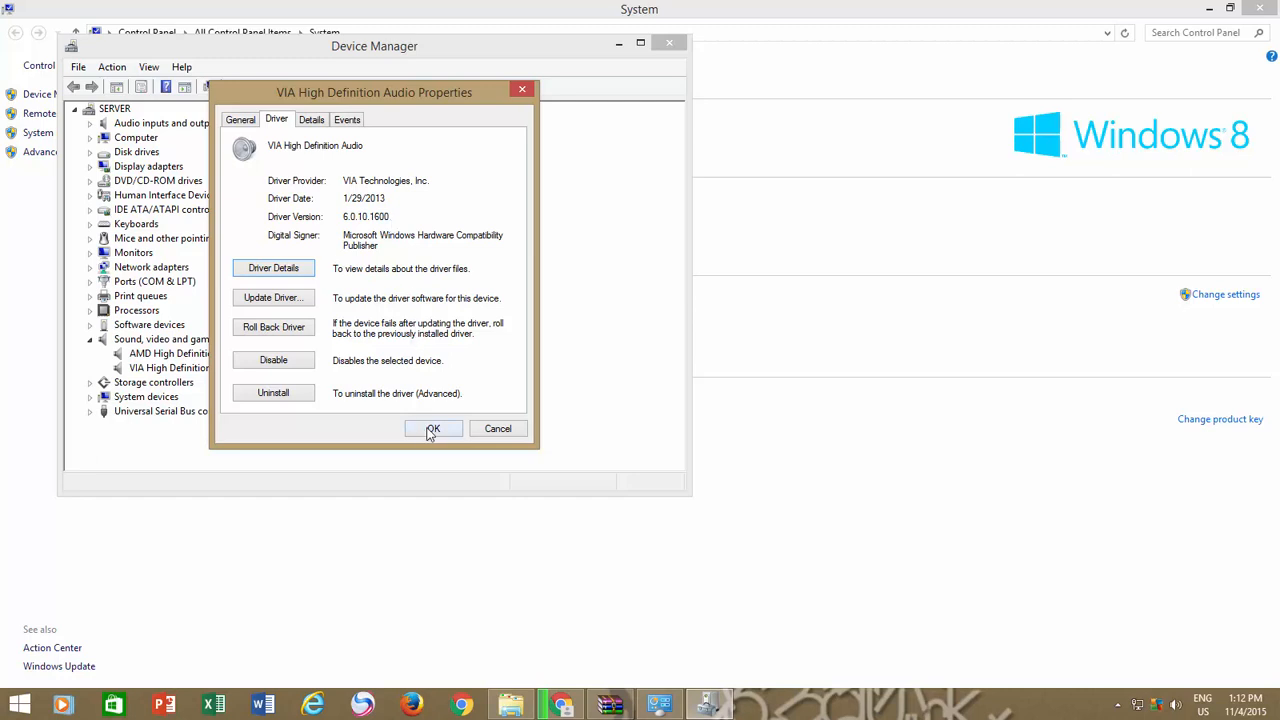
Dismiss the device properties and close Device Manager
left_click(433, 428)
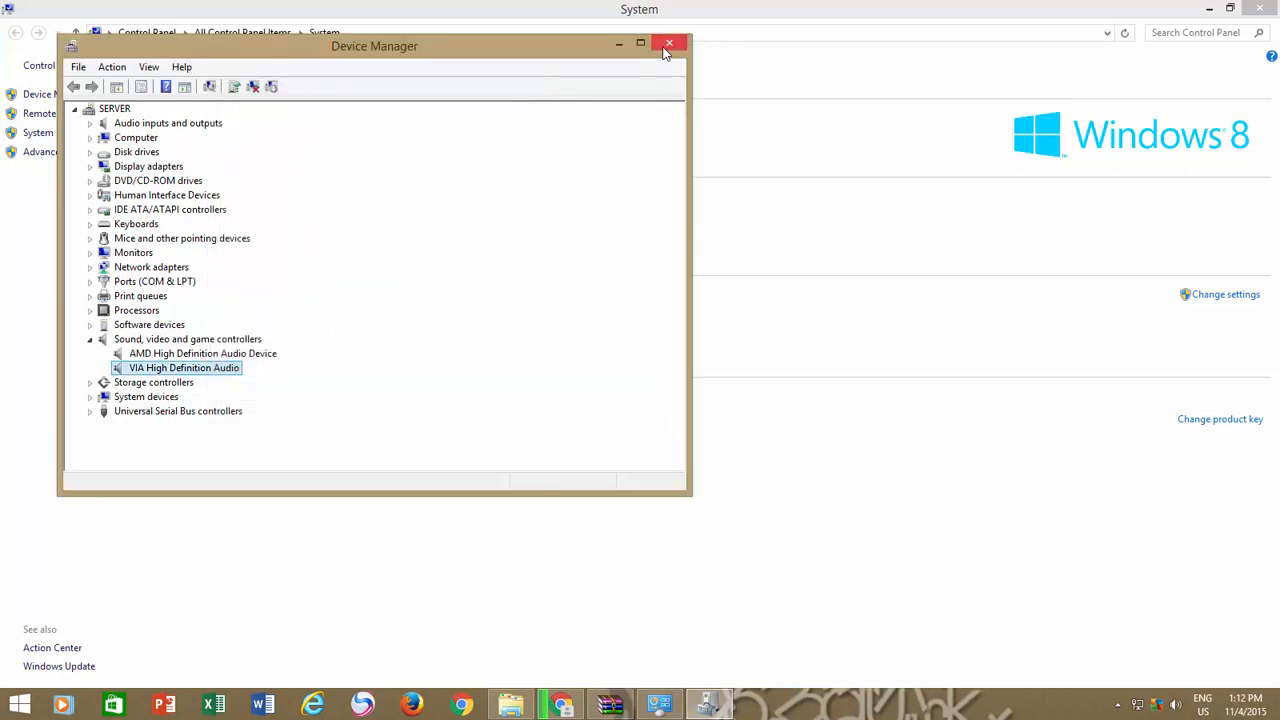
left_click(669, 44)
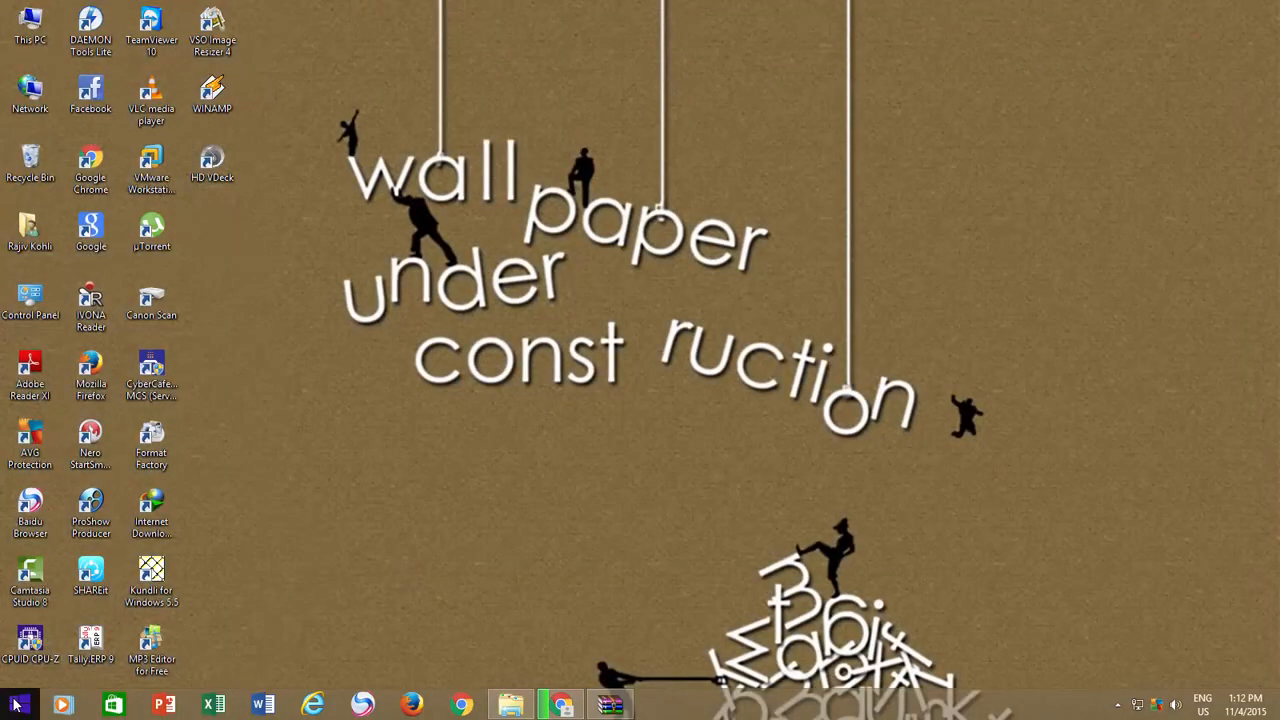
mouse_move(540, 553)
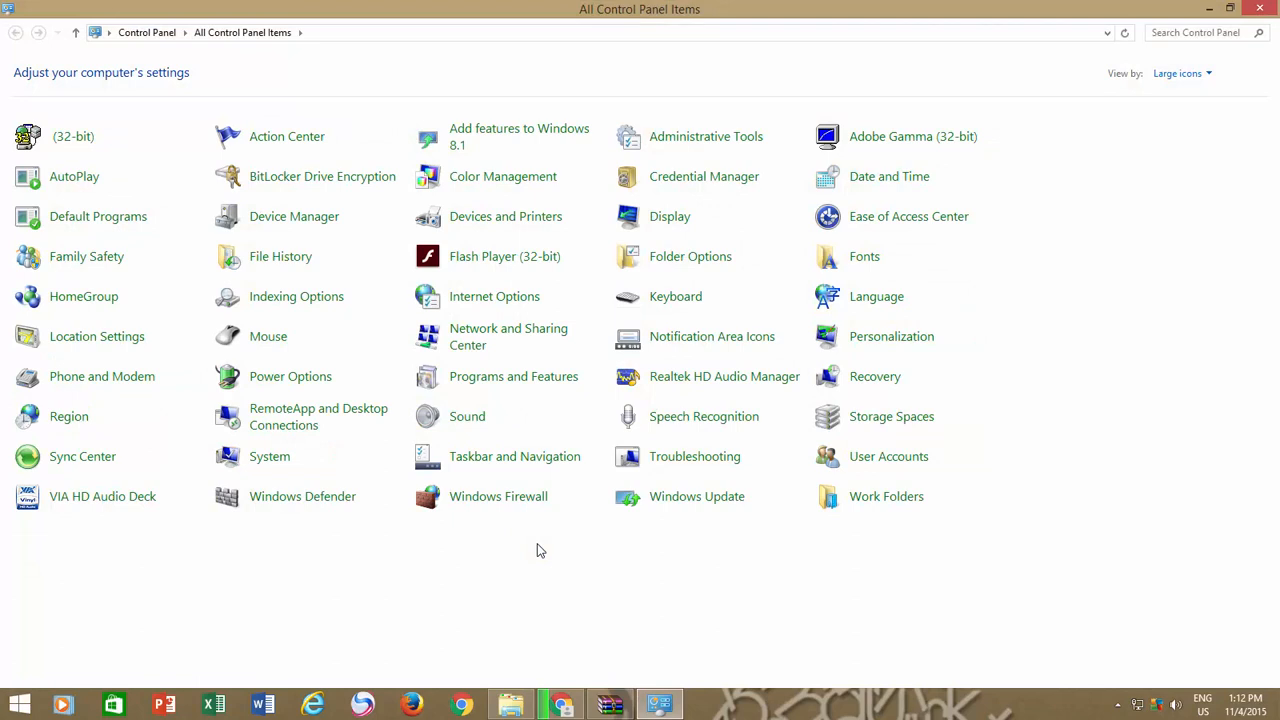
Launch the VIA HD Audio Deck applet from Control Panel's Large icons view
left_click(102, 496)
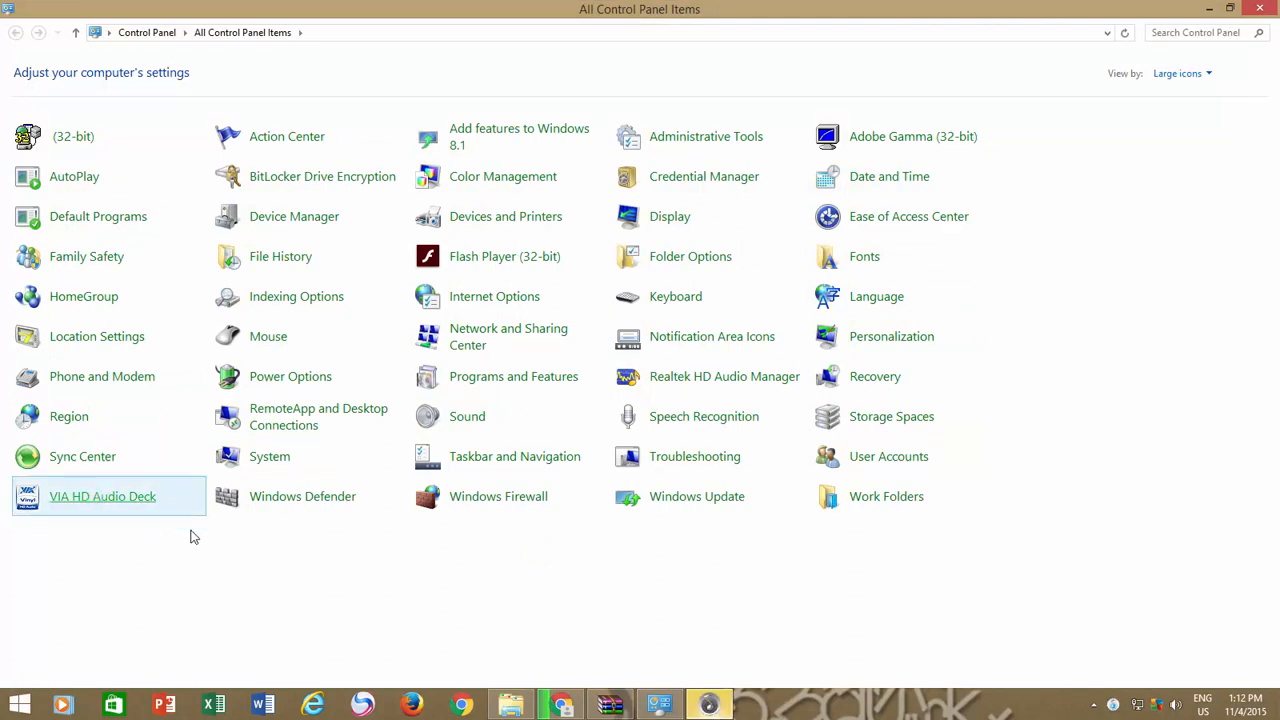
double_click(102, 496)
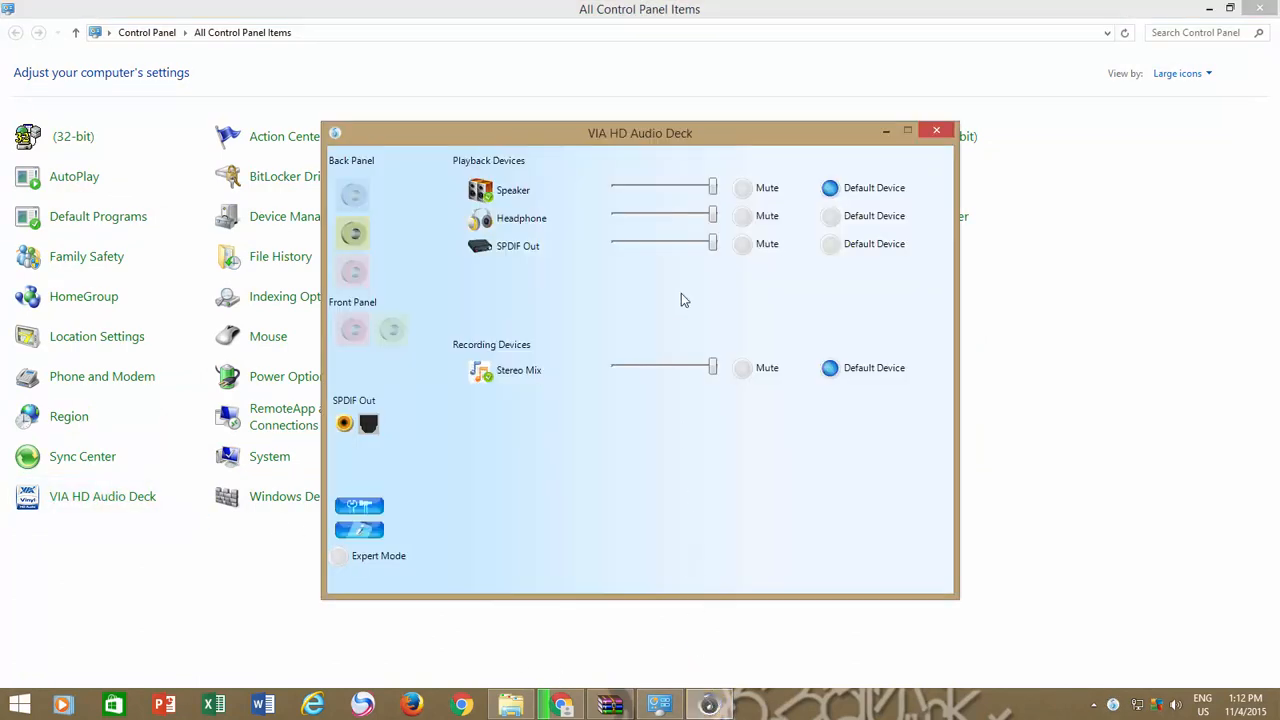
mouse_move(687, 293)
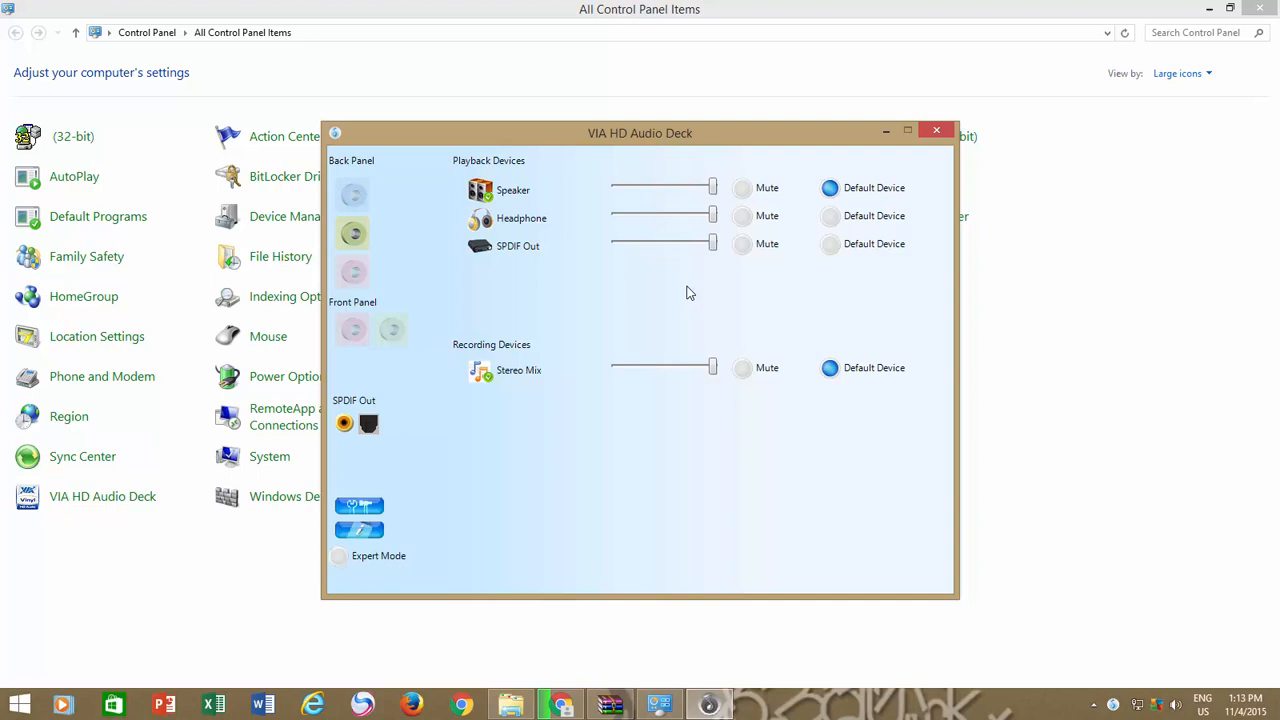
mouse_move(380, 498)
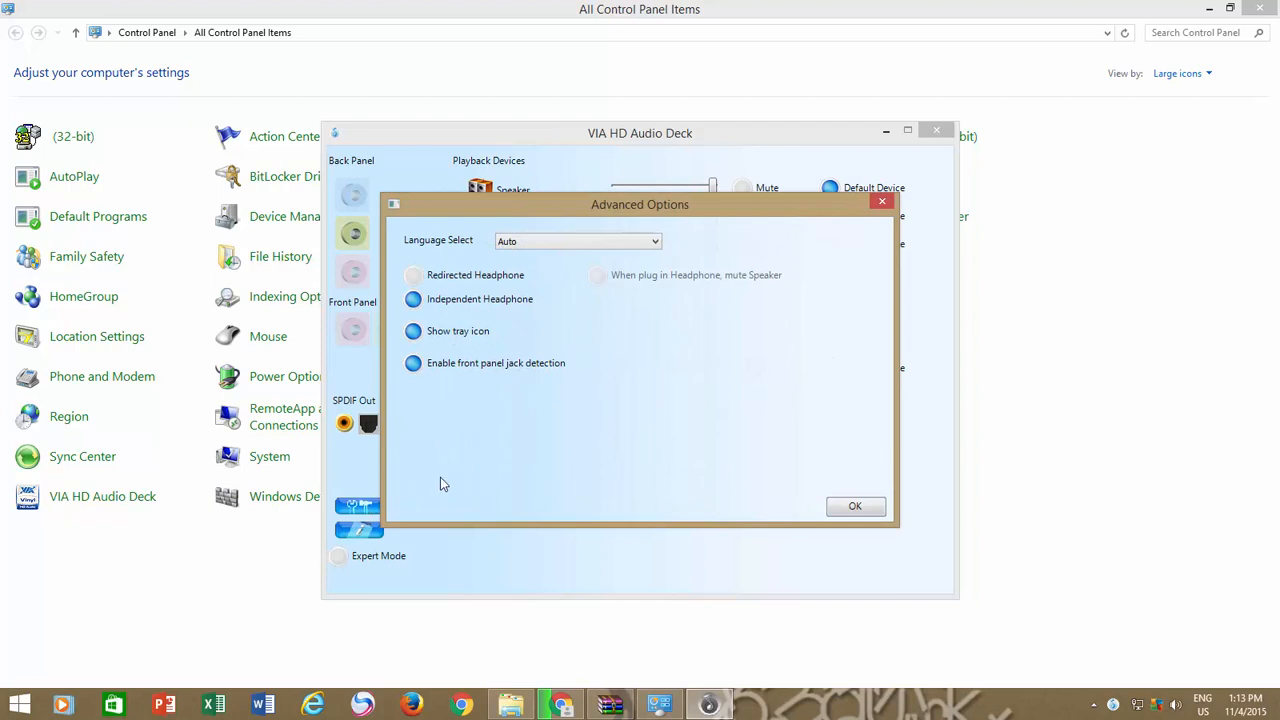
Close the Advanced Options dialog and then the VIA HD Audio Deck applet
left_click(855, 506)
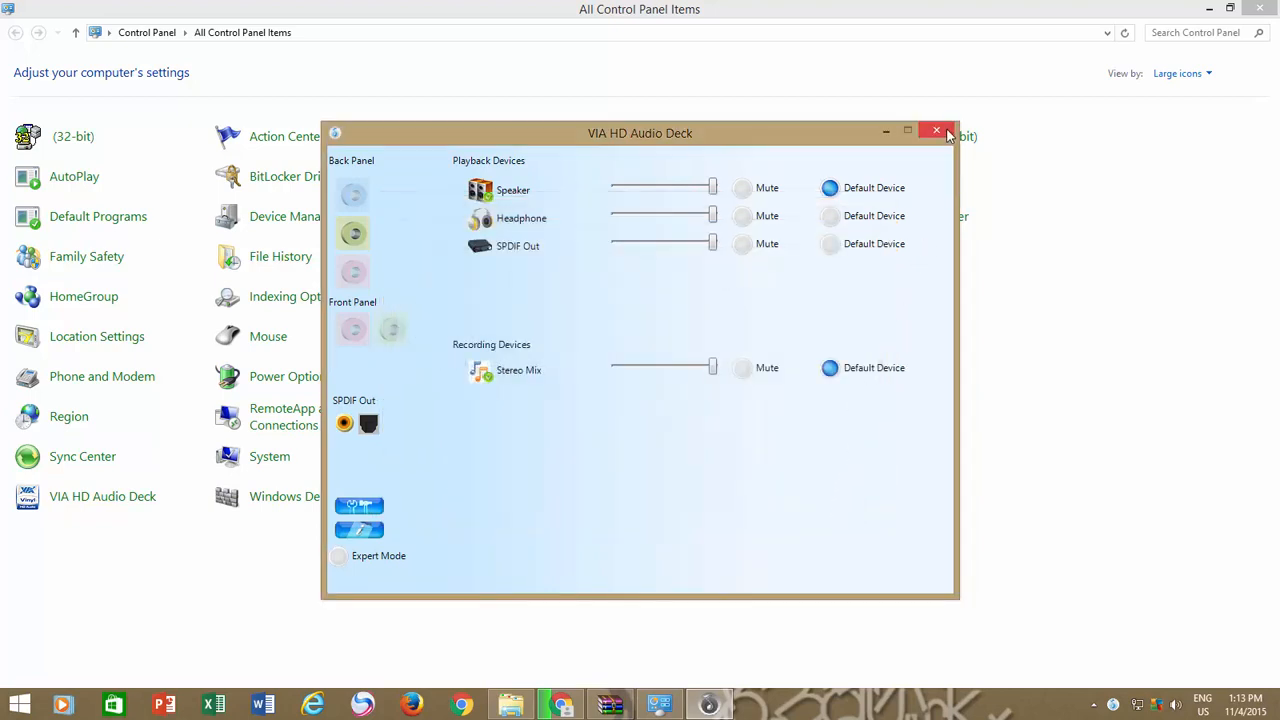
left_click(936, 131)
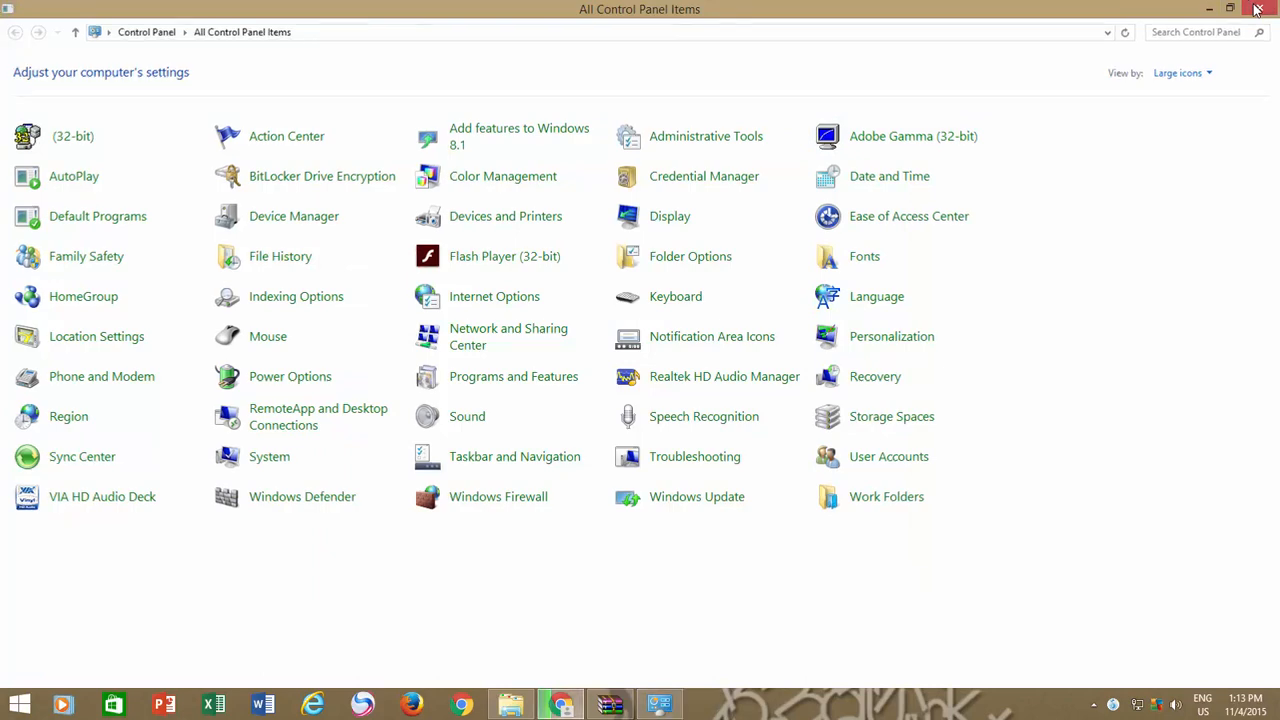